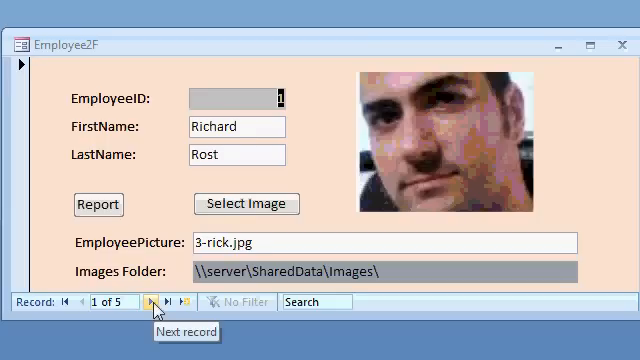
Step forward through the next two employee records to view their pictures
{"action": "left_click", "coordinate": [151, 302]}
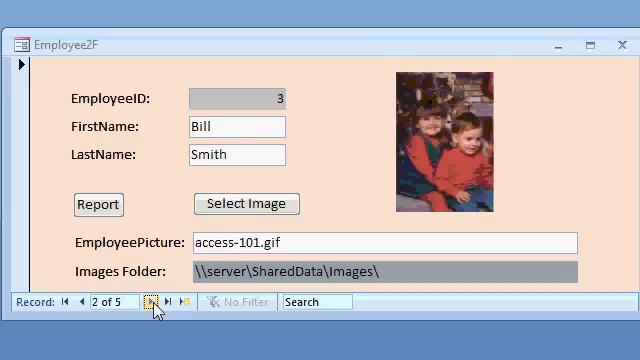
{"action": "left_click", "coordinate": [151, 302]}
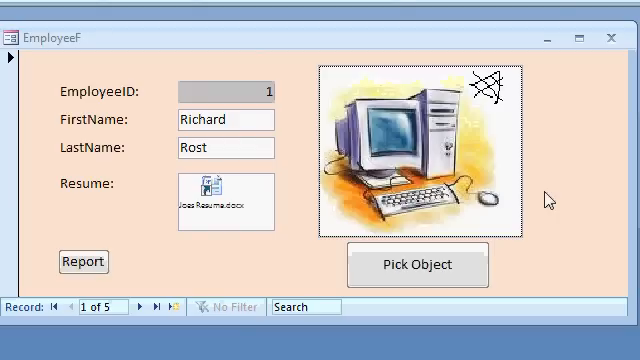
{"action": "mouse_move", "coordinate": [373, 105]}
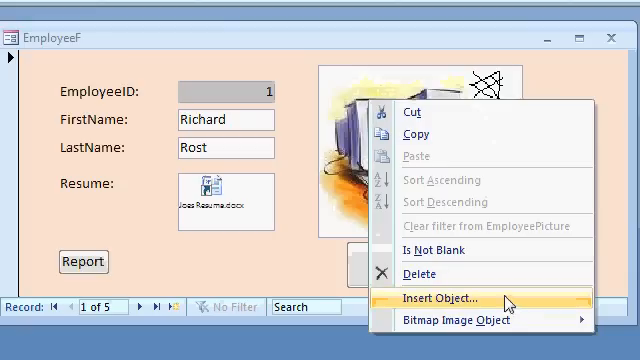
Embed laptop.bmp from file as Richard Rost's picture, then return to record 1
{"action": "left_click", "coordinate": [432, 298]}
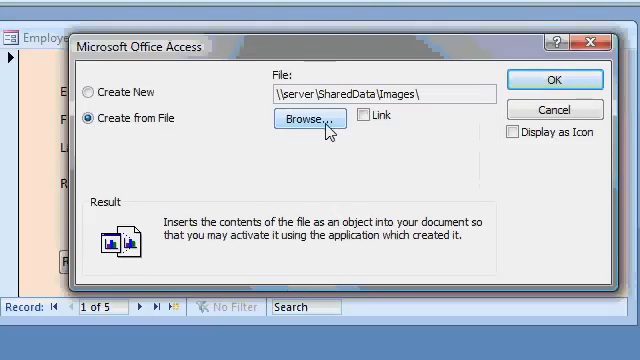
{"action": "left_click", "coordinate": [305, 118]}
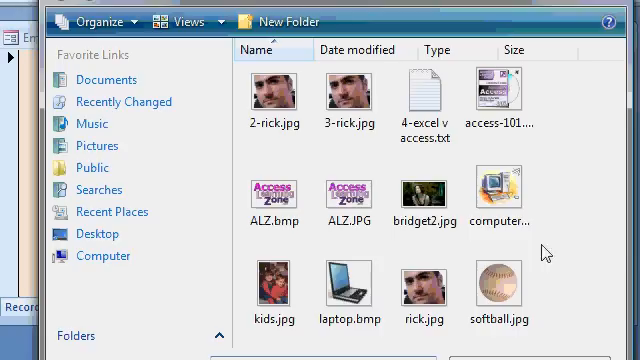
{"action": "left_click", "coordinate": [350, 285]}
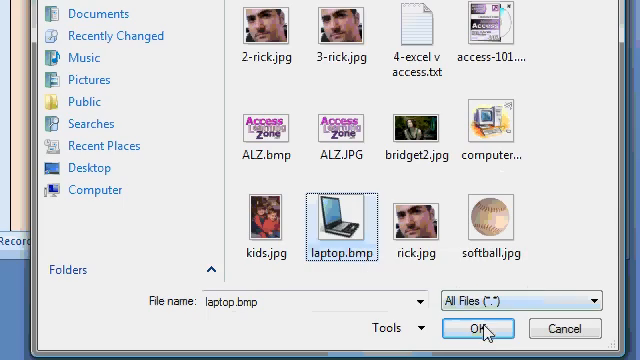
{"action": "left_click", "coordinate": [481, 327]}
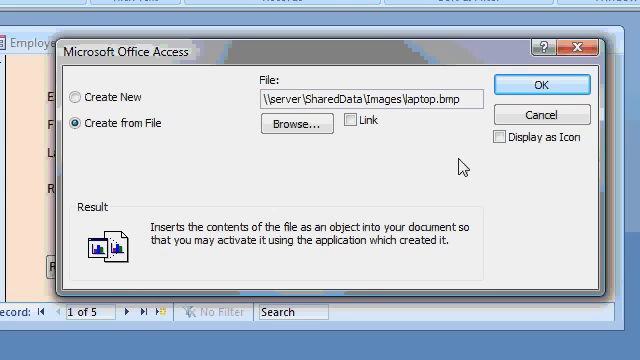
{"action": "left_click", "coordinate": [545, 85]}
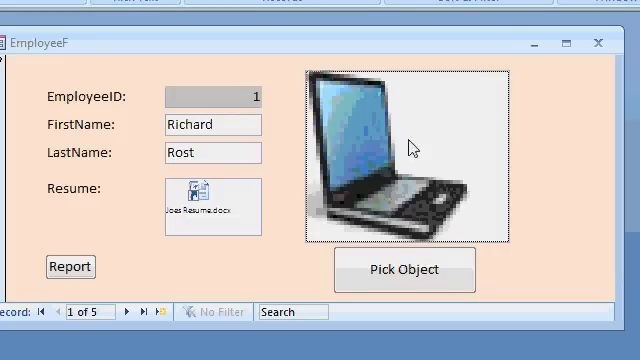
{"action": "mouse_move", "coordinate": [427, 210]}
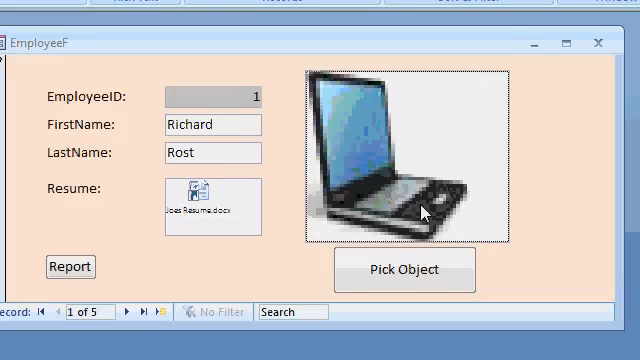
{"action": "mouse_move", "coordinate": [322, 42]}
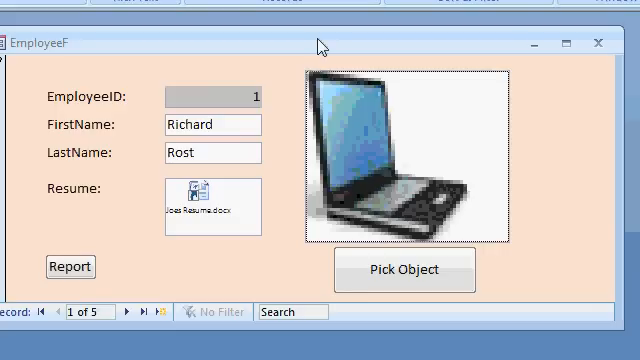
{"action": "mouse_move", "coordinate": [133, 320]}
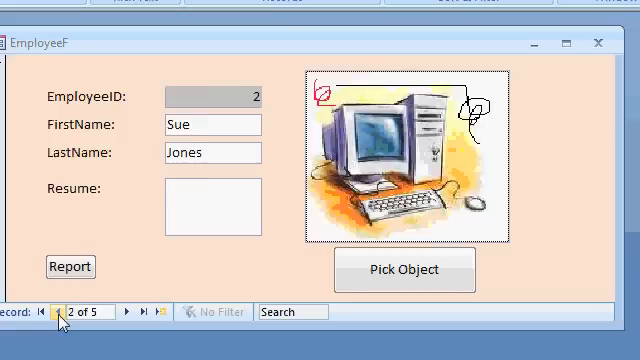
{"action": "left_click", "coordinate": [49, 311]}
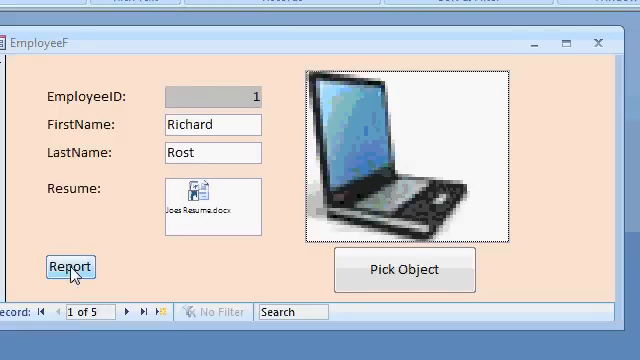
Open the EmployeeT employee report from the form's Report button
{"action": "left_click", "coordinate": [68, 267]}
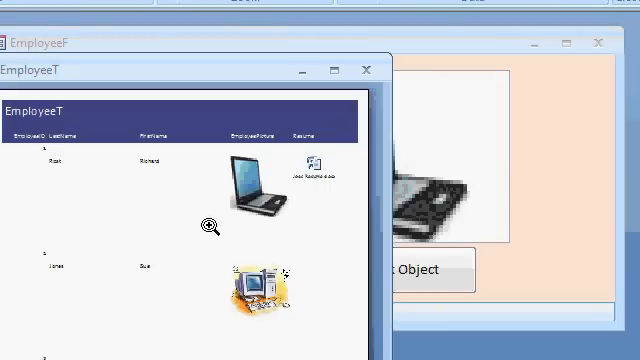
{"action": "left_click", "coordinate": [367, 68]}
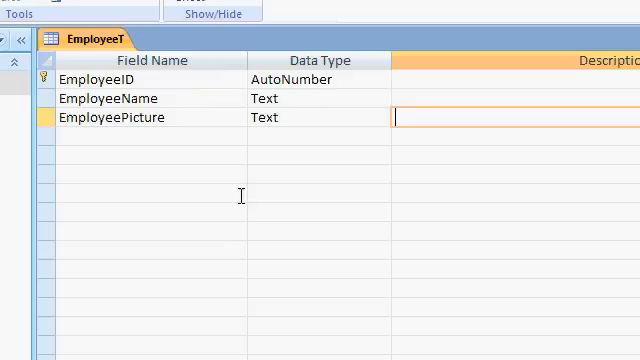
{"action": "mouse_move", "coordinate": [301, 117]}
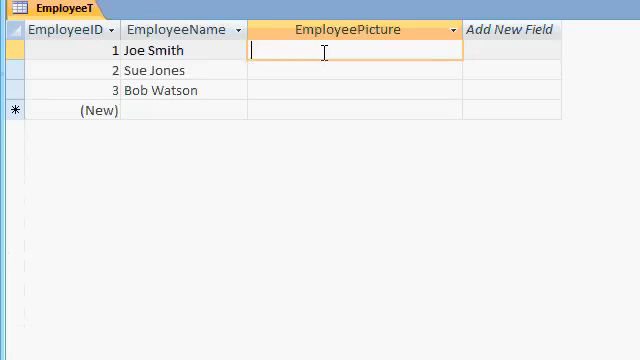
Enter \\server\SharedData\Images paths for kids.jpg, rick.jpg and softball.jpg in EmployeePicture
{"action": "type", "text": "\\\\server\\SharedData\\Images"}
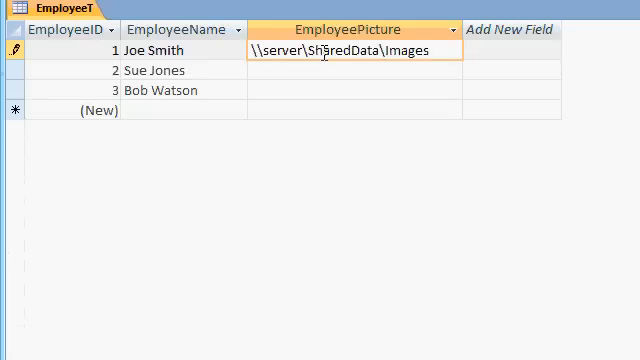
{"action": "type", "text": "\\k"}
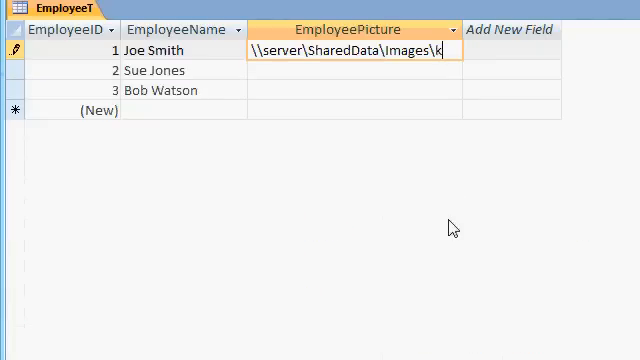
{"action": "type", "text": "ids.jpg"}
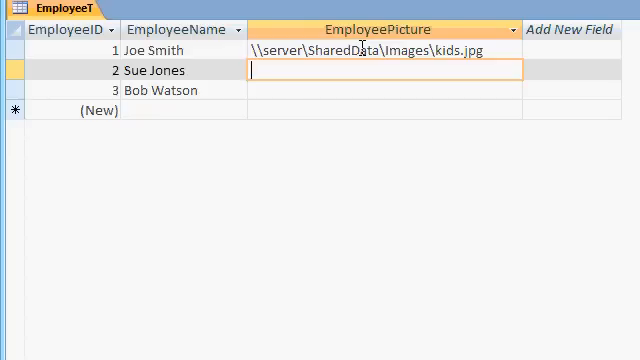
{"action": "mouse_move", "coordinate": [459, 157]}
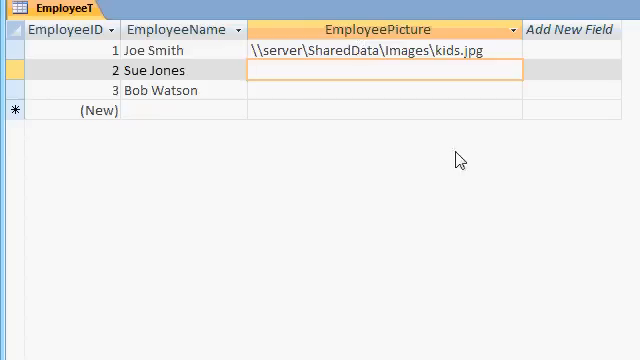
{"action": "type", "text": "\\\\server\\SharedData\\Images"}
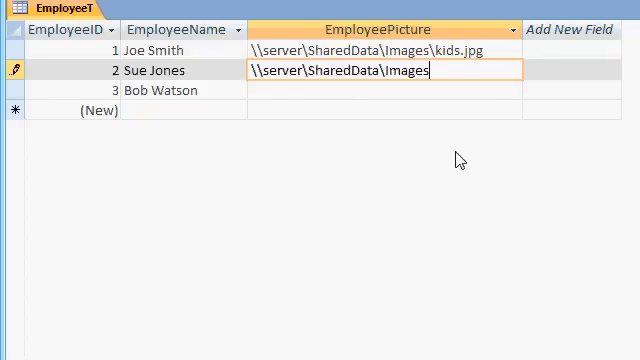
{"action": "type", "text": "rick.jpg"}
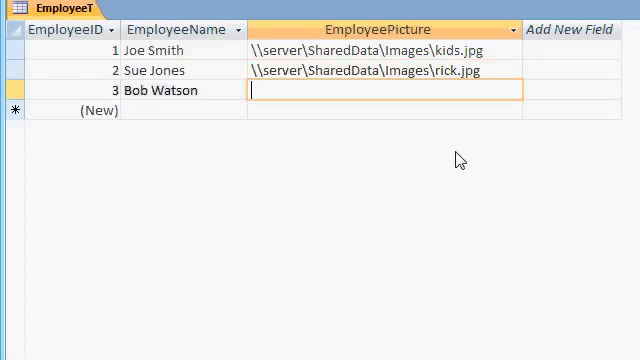
{"action": "type", "text": "\\\\server\\SharedData\\Images\\so"}
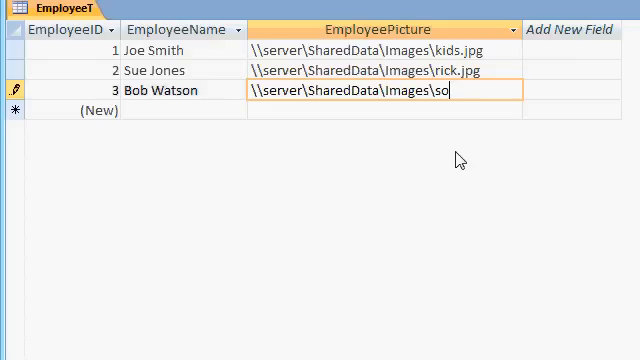
{"action": "type", "text": "ftball.jpg"}
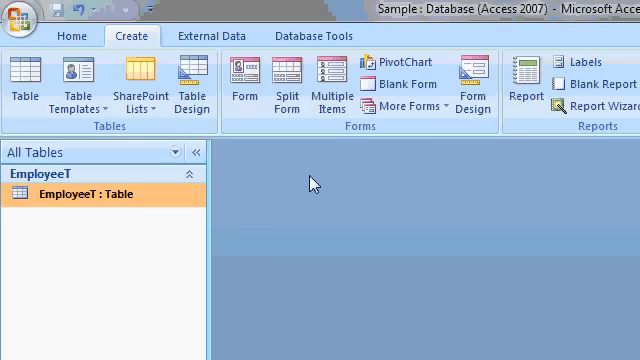
Start a new form based on the EmployeeT table
{"action": "left_click", "coordinate": [243, 82]}
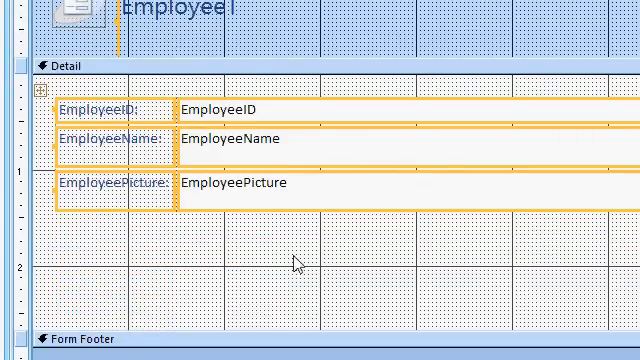
{"action": "mouse_move", "coordinate": [345, 247]}
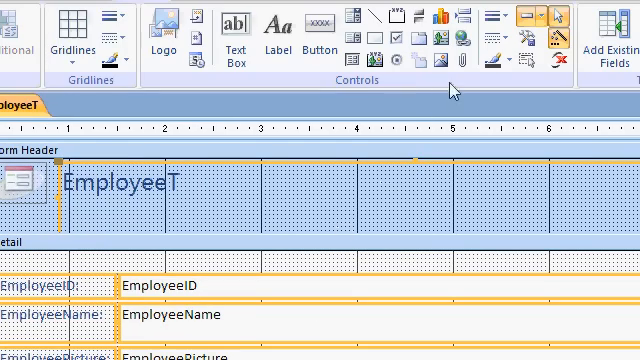
{"action": "mouse_move", "coordinate": [440, 62]}
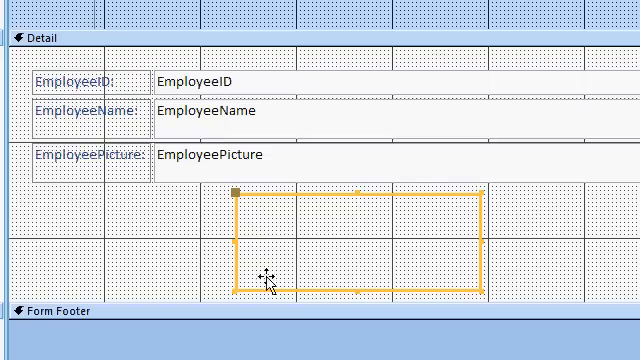
{"action": "mouse_move", "coordinate": [421, 288]}
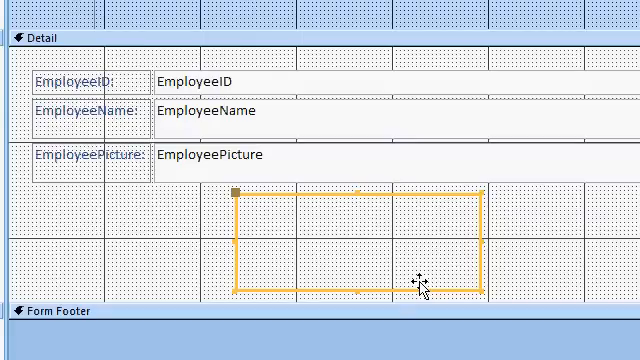
{"action": "mouse_move", "coordinate": [302, 192]}
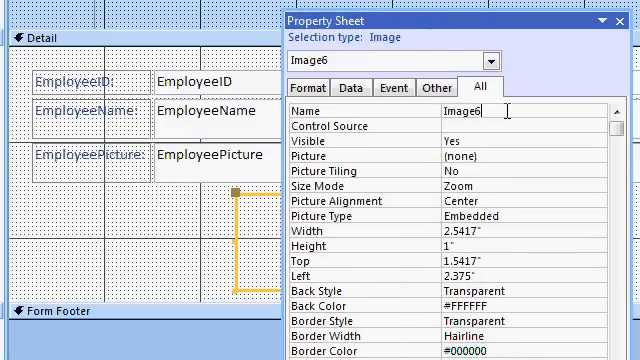
Replace Image6 with an Employee name in the image control's Name property
{"action": "type", "text": "Employee"}
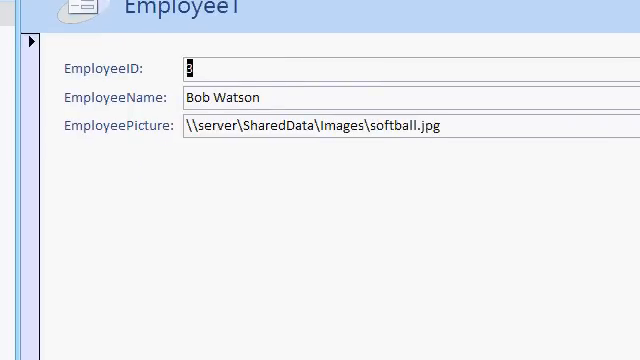
{"action": "mouse_move", "coordinate": [314, 266]}
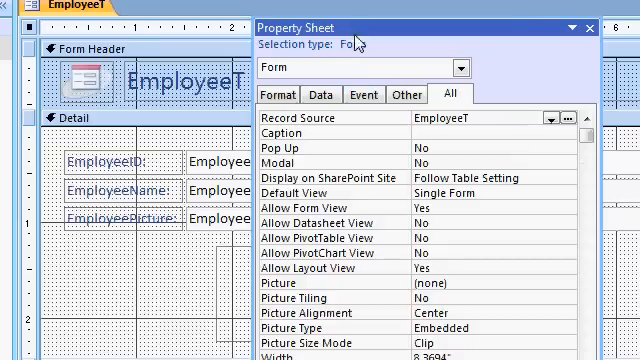
Create a Code Builder procedure for the form's On Current event
{"action": "left_click", "coordinate": [355, 94]}
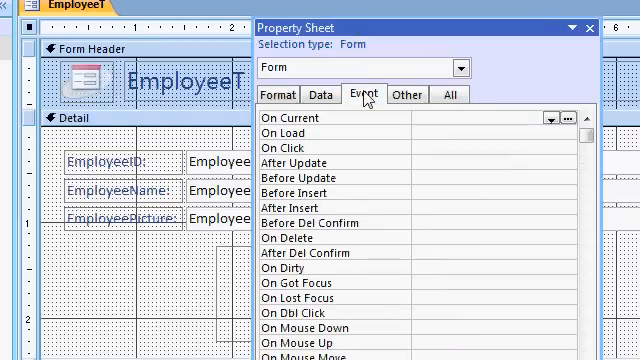
{"action": "left_click", "coordinate": [430, 120]}
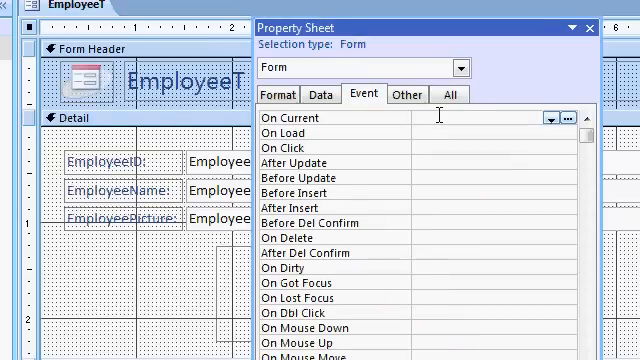
{"action": "mouse_move", "coordinate": [550, 116]}
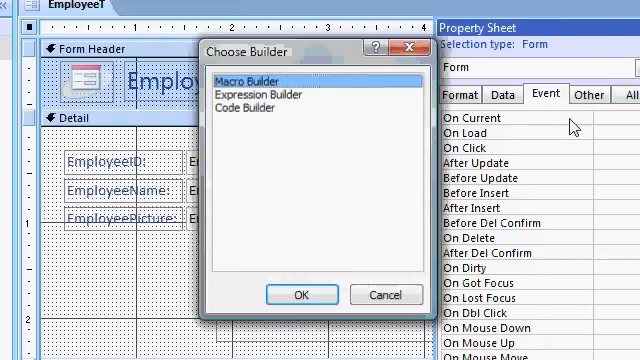
{"action": "left_click", "coordinate": [256, 109]}
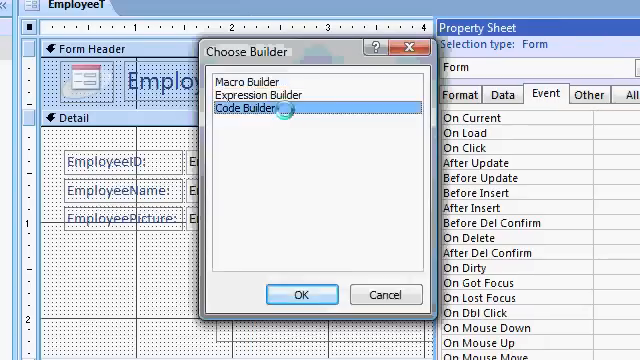
{"action": "left_click", "coordinate": [297, 294]}
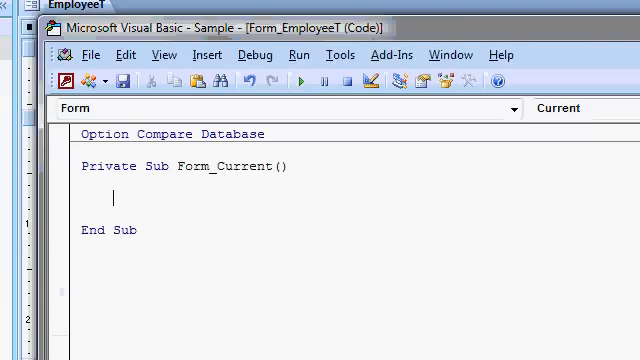
Write EmployeeImage.Picture = EmployeePicture in Form_Current and highlight Picture
{"action": "type", "text": "emp1"}
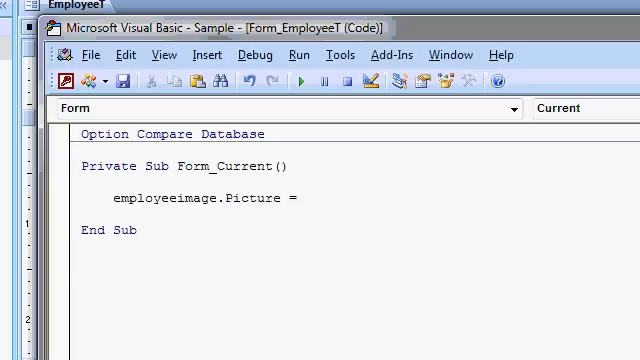
{"action": "type", "text": "employeep"}
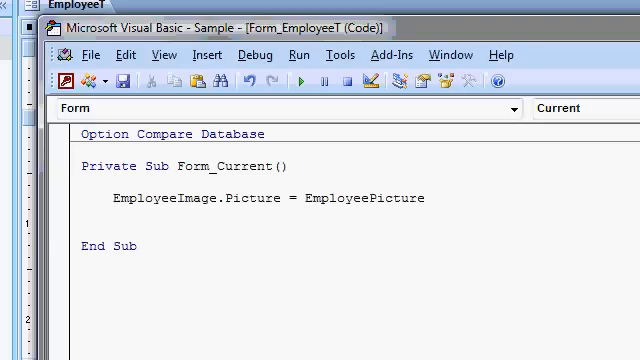
{"action": "double_click", "coordinate": [145, 197]}
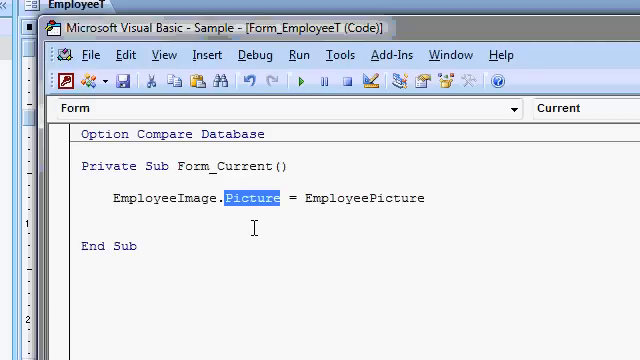
{"action": "mouse_move", "coordinate": [351, 207]}
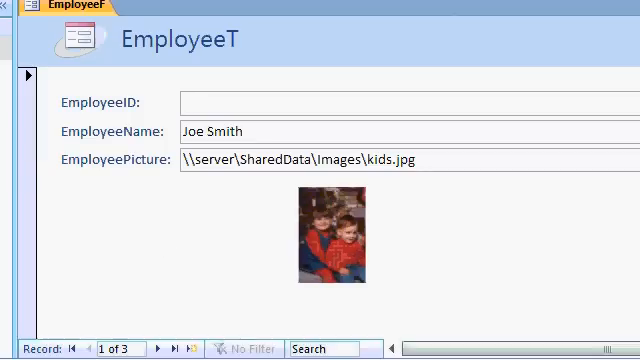
Open the employee form to check Joe Smith's kids.jpg picture displays
{"action": "left_click", "coordinate": [150, 347]}
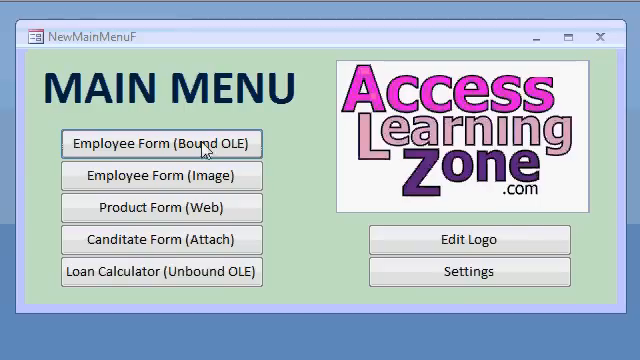
Pick the computer image for Richard Rost in the bound OLE form, then open the image-control form
{"action": "left_click", "coordinate": [163, 144]}
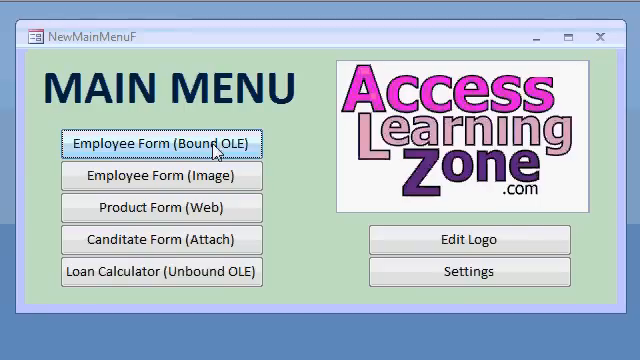
{"action": "left_click", "coordinate": [160, 144]}
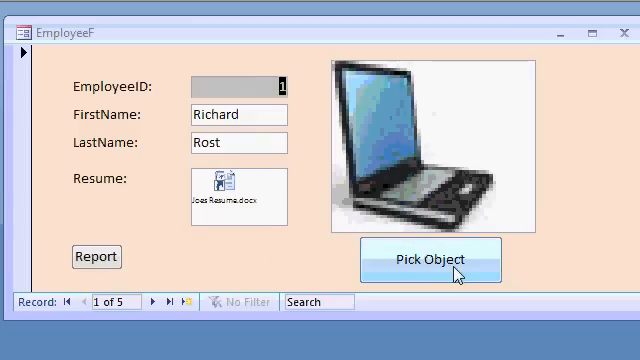
{"action": "left_click", "coordinate": [430, 260]}
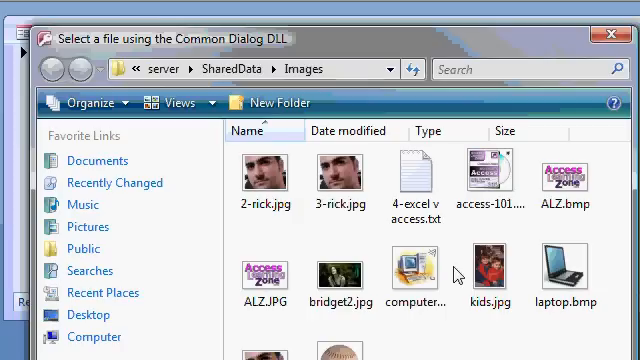
{"action": "left_click", "coordinate": [487, 278]}
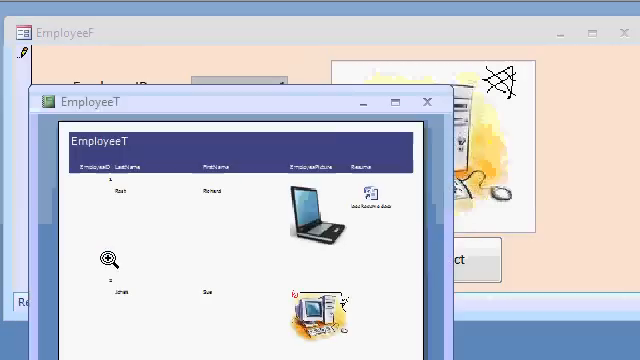
{"action": "left_click", "coordinate": [427, 102]}
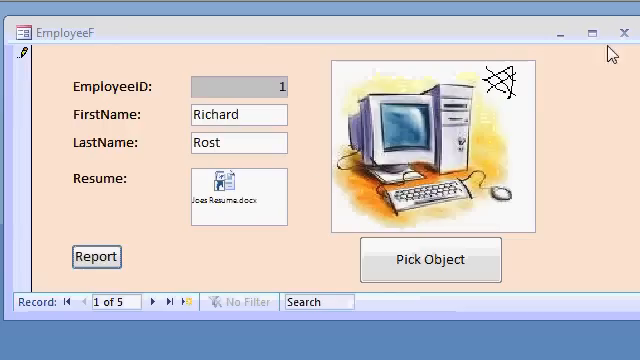
{"action": "left_click", "coordinate": [238, 197]}
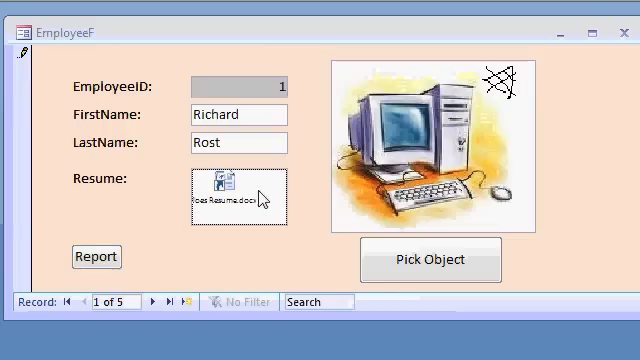
{"action": "mouse_move", "coordinate": [265, 198]}
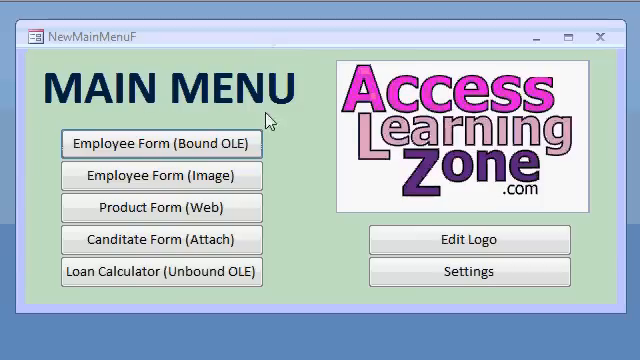
{"action": "left_click", "coordinate": [157, 173]}
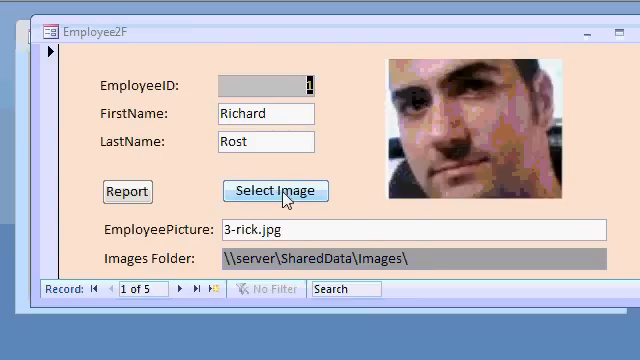
Choose a different image for Richard Rost's employee record with Select Image
{"action": "left_click", "coordinate": [264, 191]}
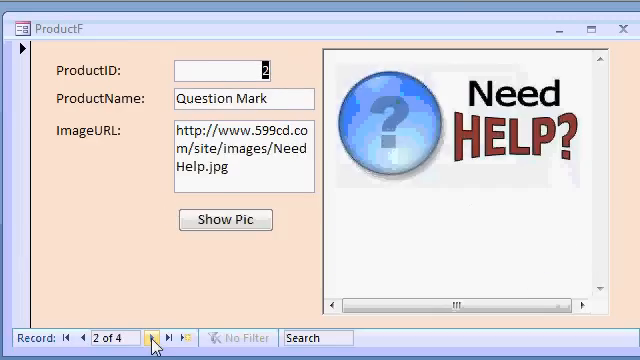
Advance to the next product image, then open the candidate attachments form
{"action": "left_click", "coordinate": [156, 337]}
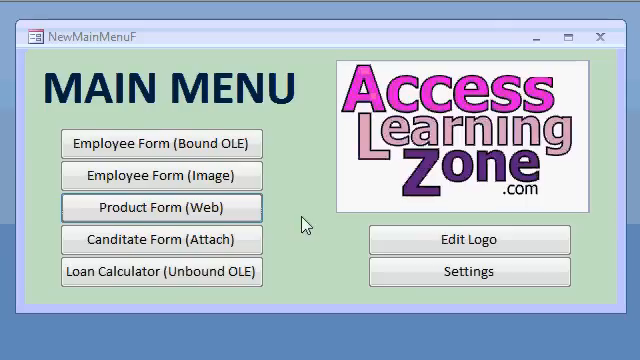
{"action": "left_click", "coordinate": [161, 239]}
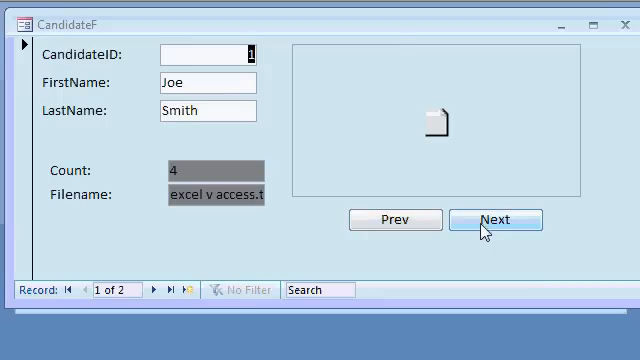
Show Joe Smith's next attachment, laptop.bmp, then go back to the excel v access file
{"action": "left_click", "coordinate": [494, 220]}
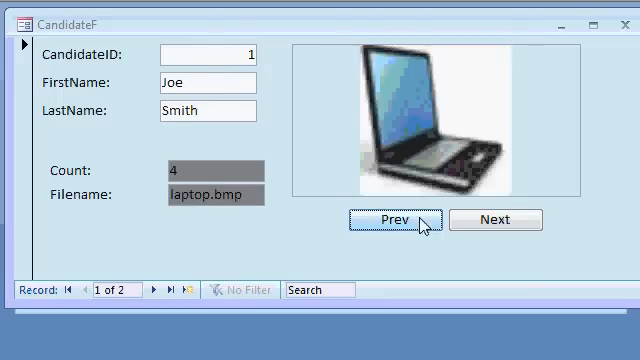
{"action": "left_click", "coordinate": [394, 219]}
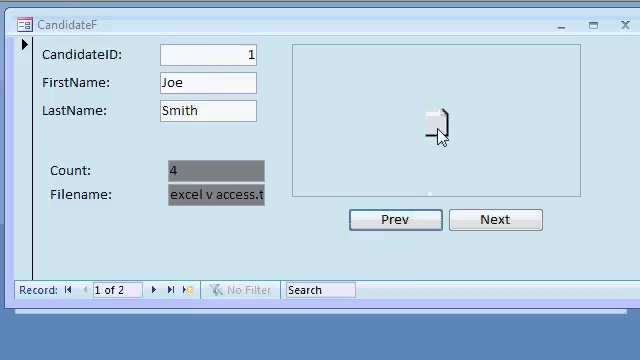